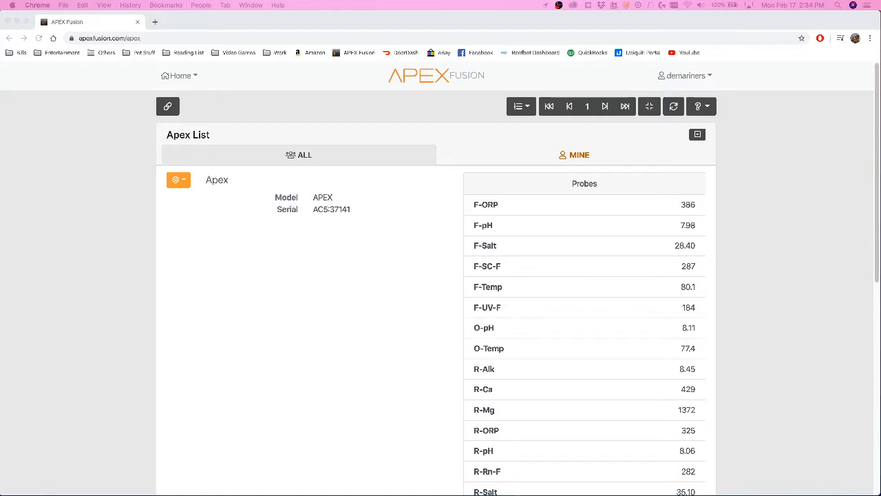
pyautogui.moveTo(716, 332)
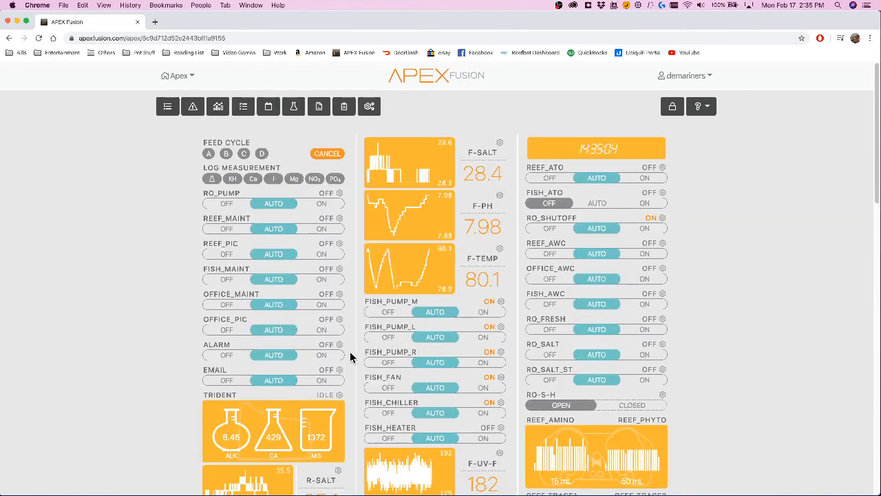
pyautogui.moveTo(496, 374)
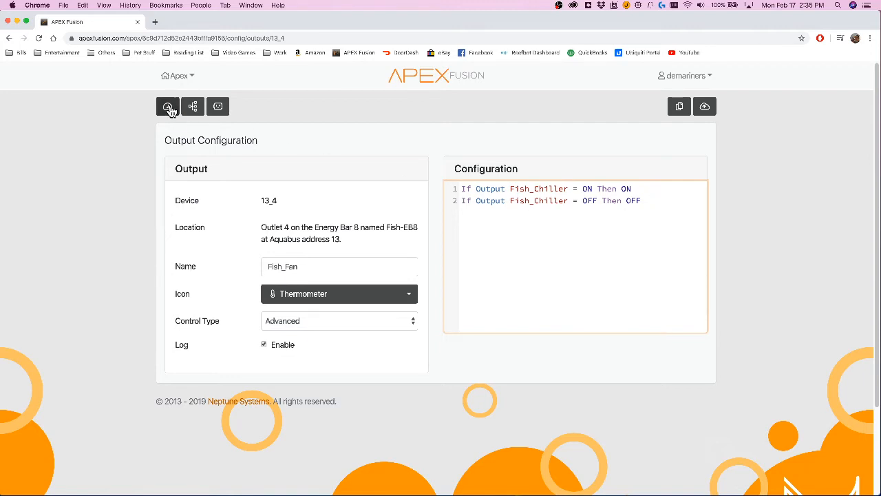
# Step: Return to the outputs dashboard and open the FISH_HEATER output's configuration
pyautogui.click(167, 106)
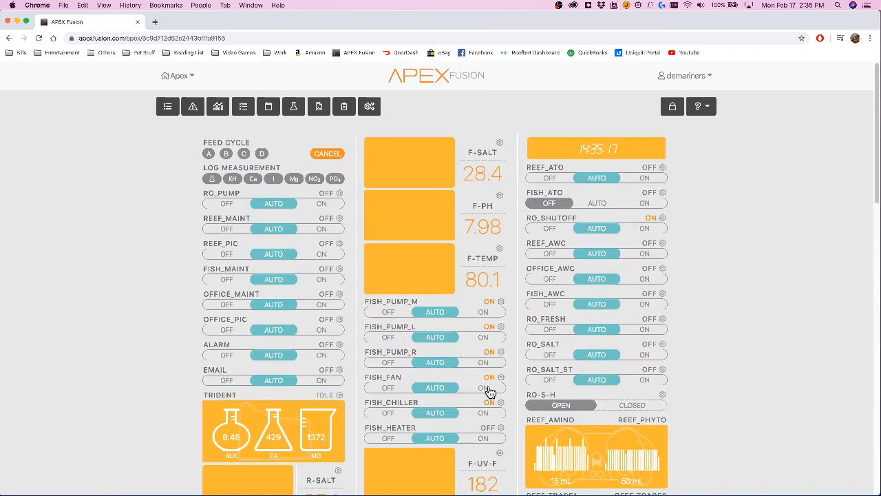
pyautogui.scroll(-3)
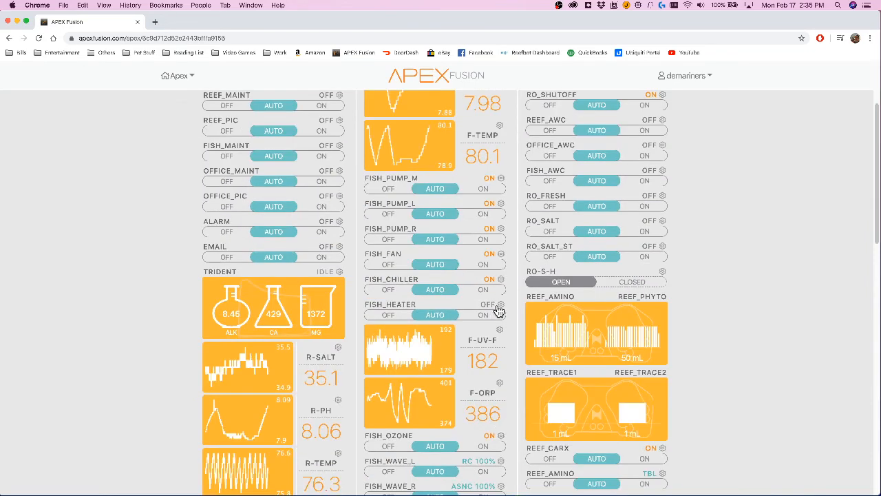
pyautogui.click(499, 304)
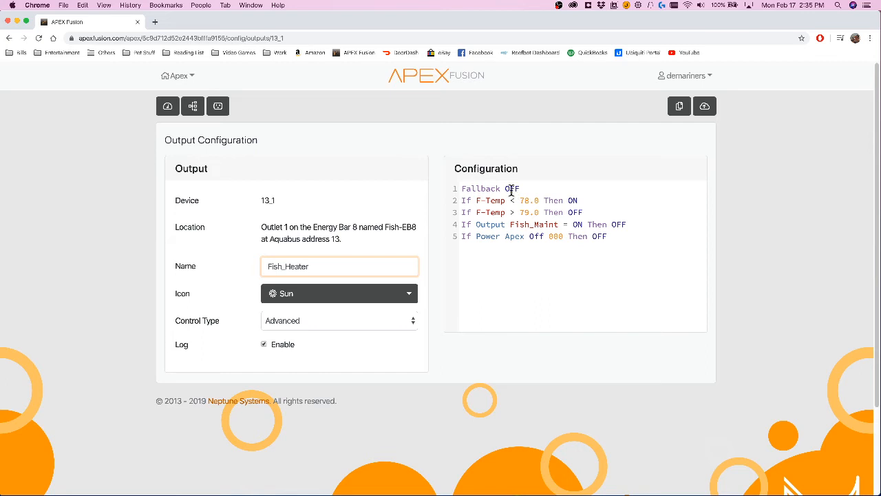
# Step: Below the last Fish_Heater rule, add the line 'Defer 004:00 then ON'
pyautogui.click(610, 236)
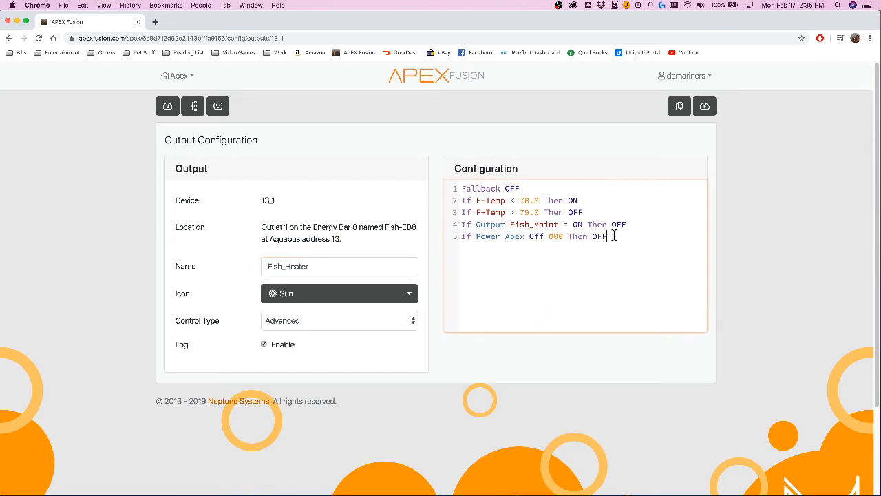
pyautogui.write('Defer 0')
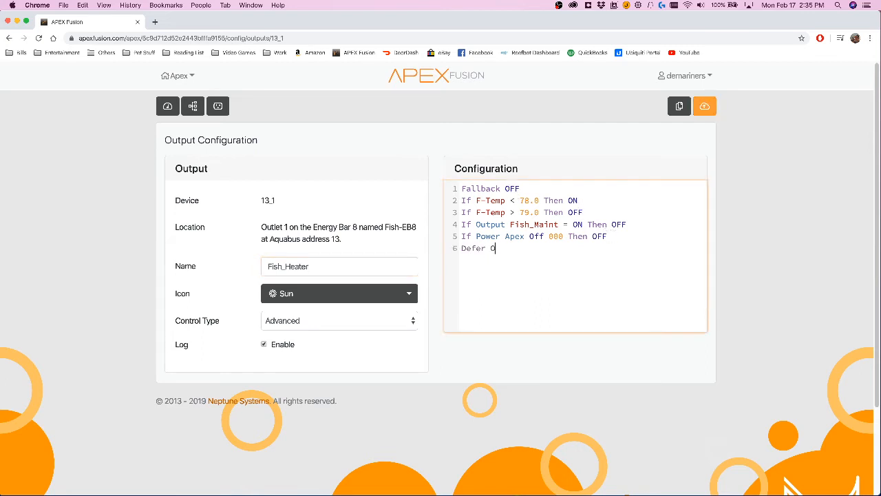
pyautogui.write('00:')
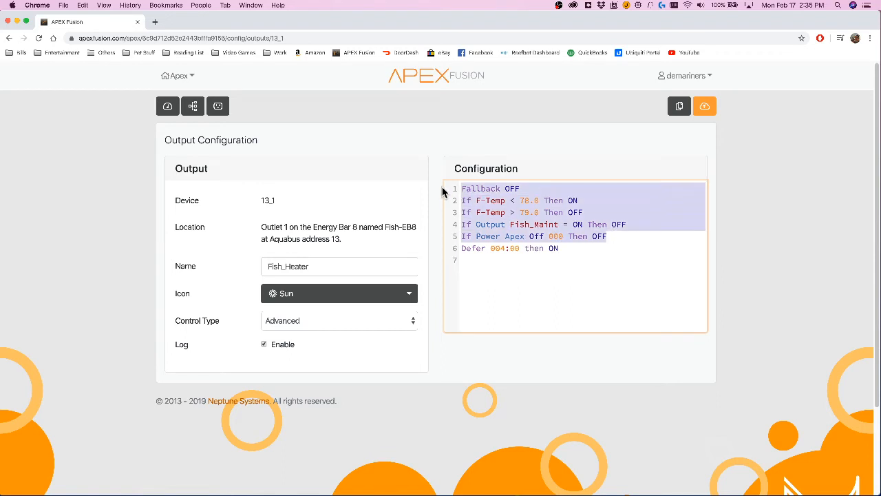
# Step: Start a second line below the first Defer rule, typing 'Defer 00'
pyautogui.click(558, 248)
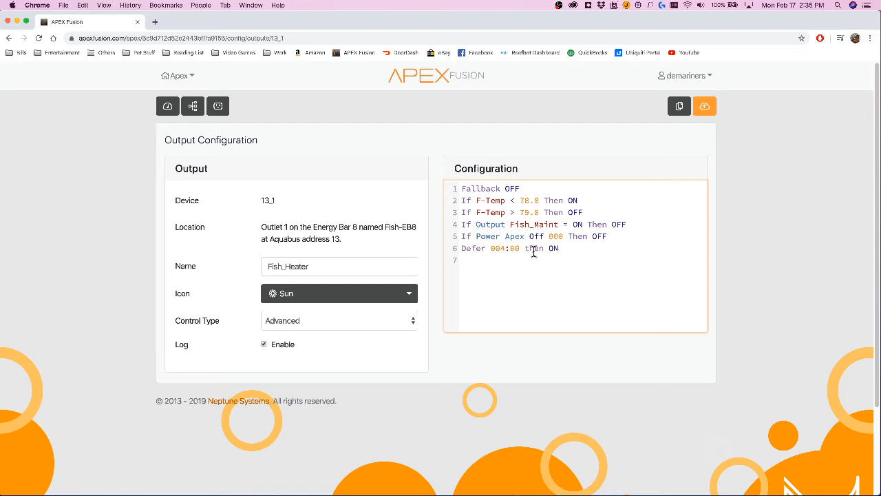
pyautogui.write('D')
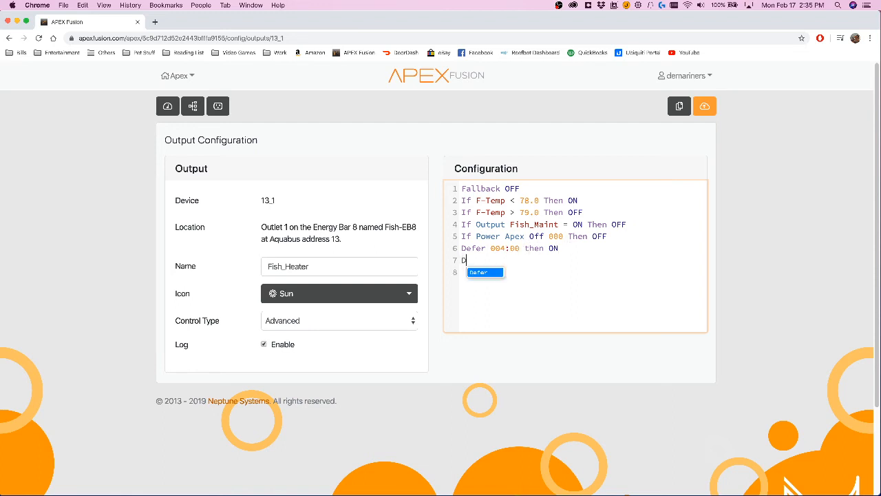
pyautogui.write('efer 00')
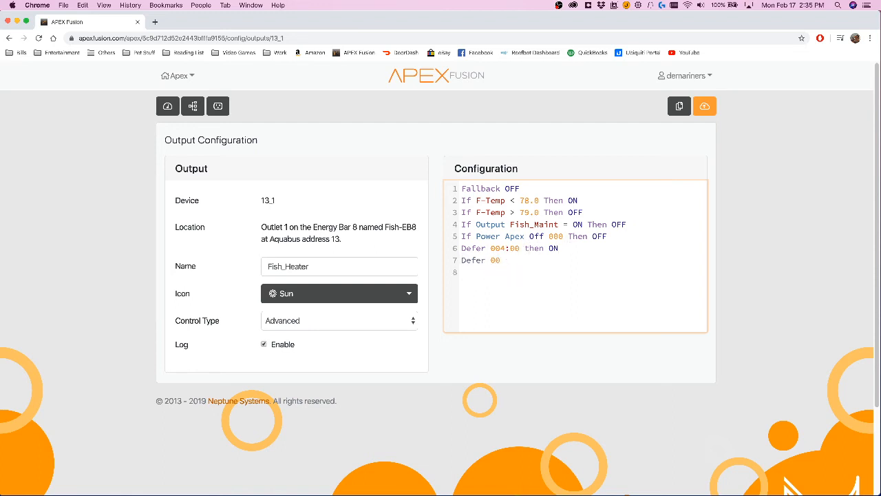